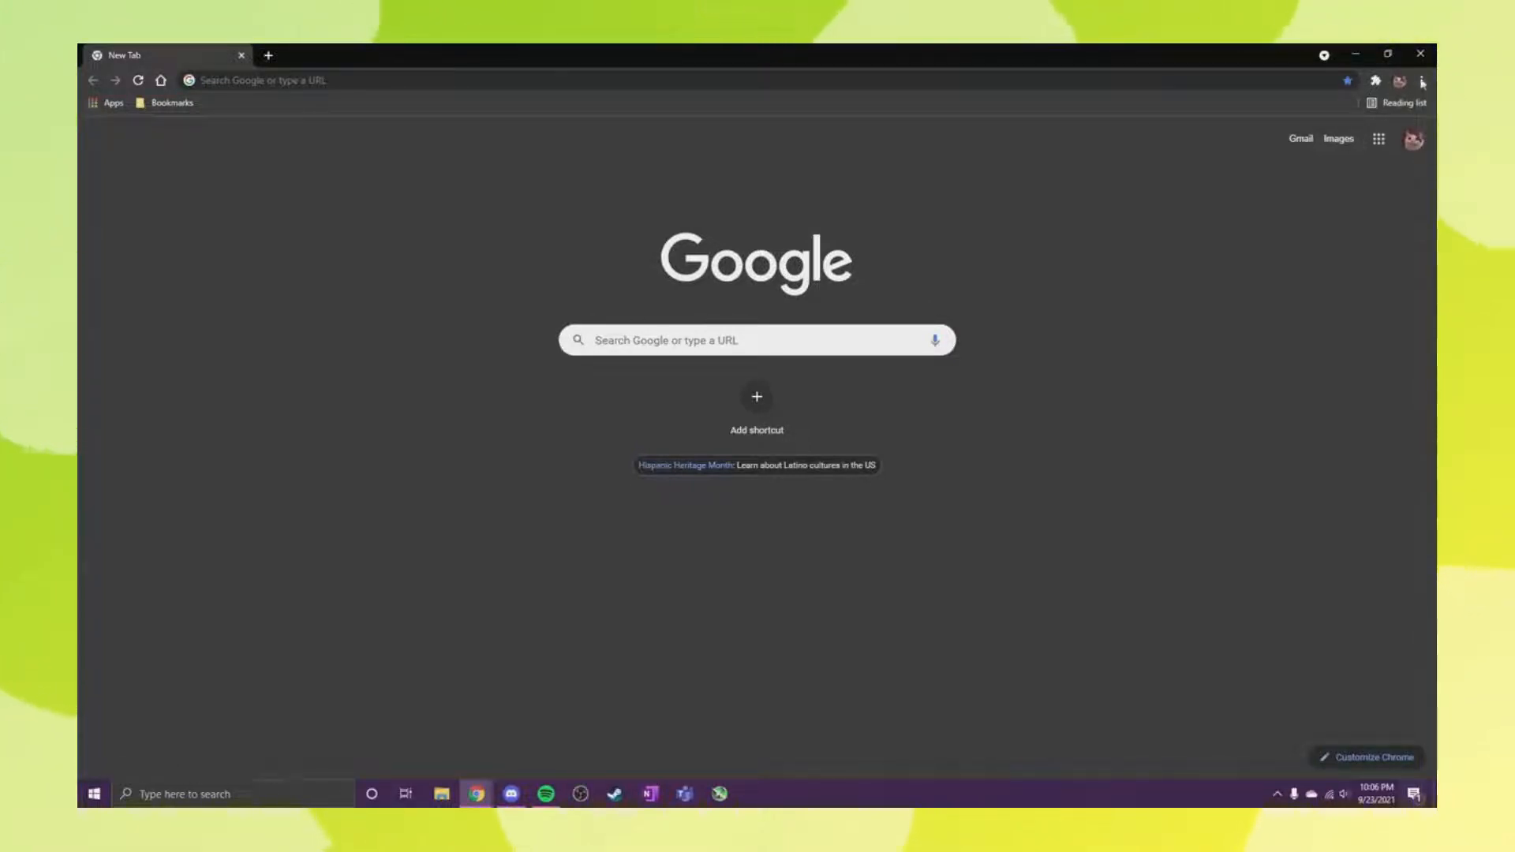
Open Chrome's three-dot main menu over the New Tab page.
left_click(1421, 80)
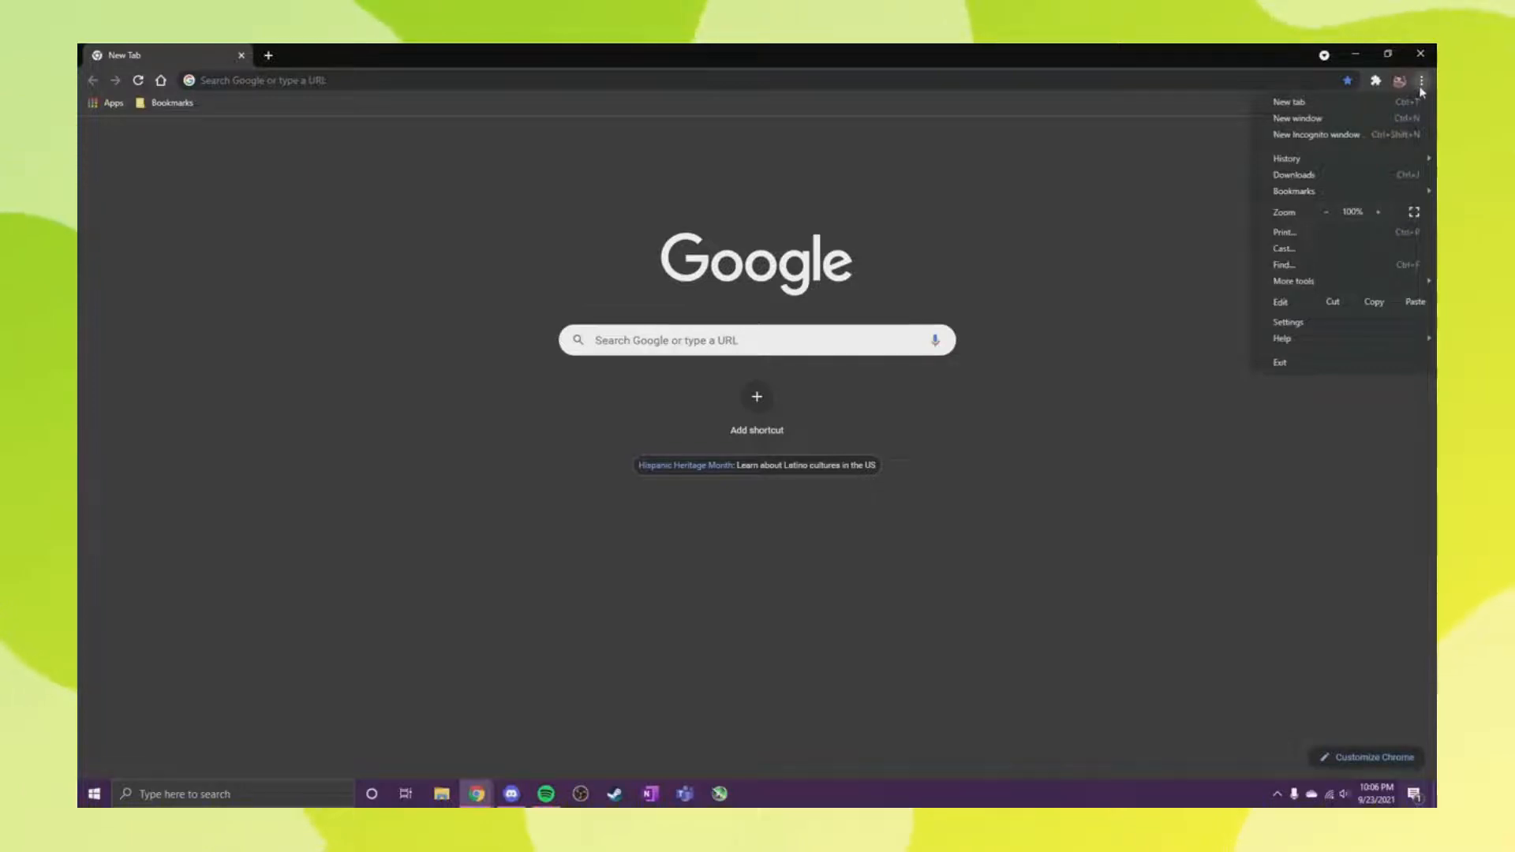
mouse_move(1357, 191)
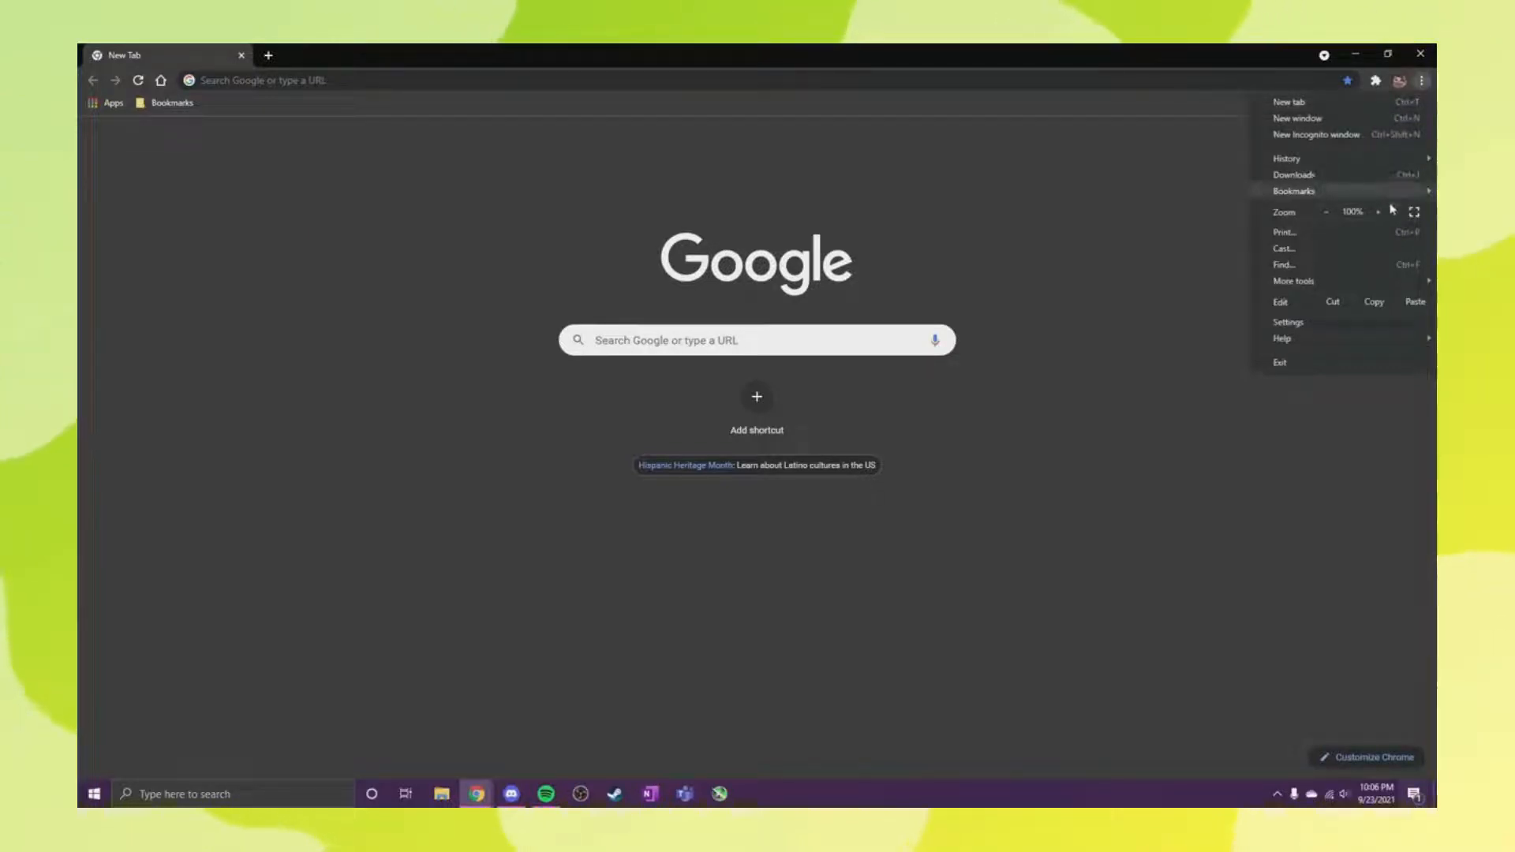
mouse_move(1362, 208)
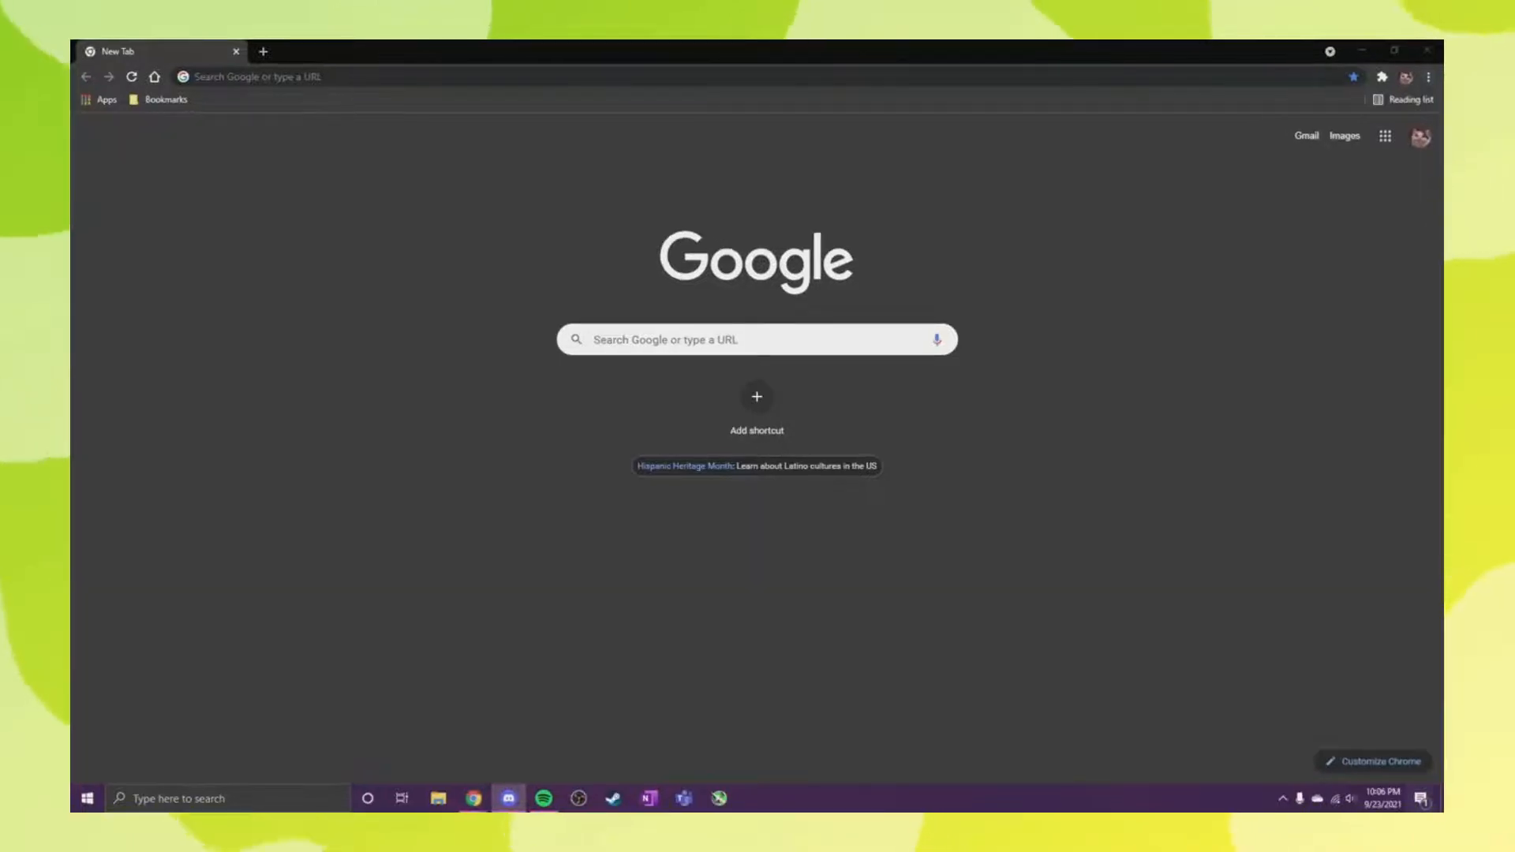
left_click(1430, 77)
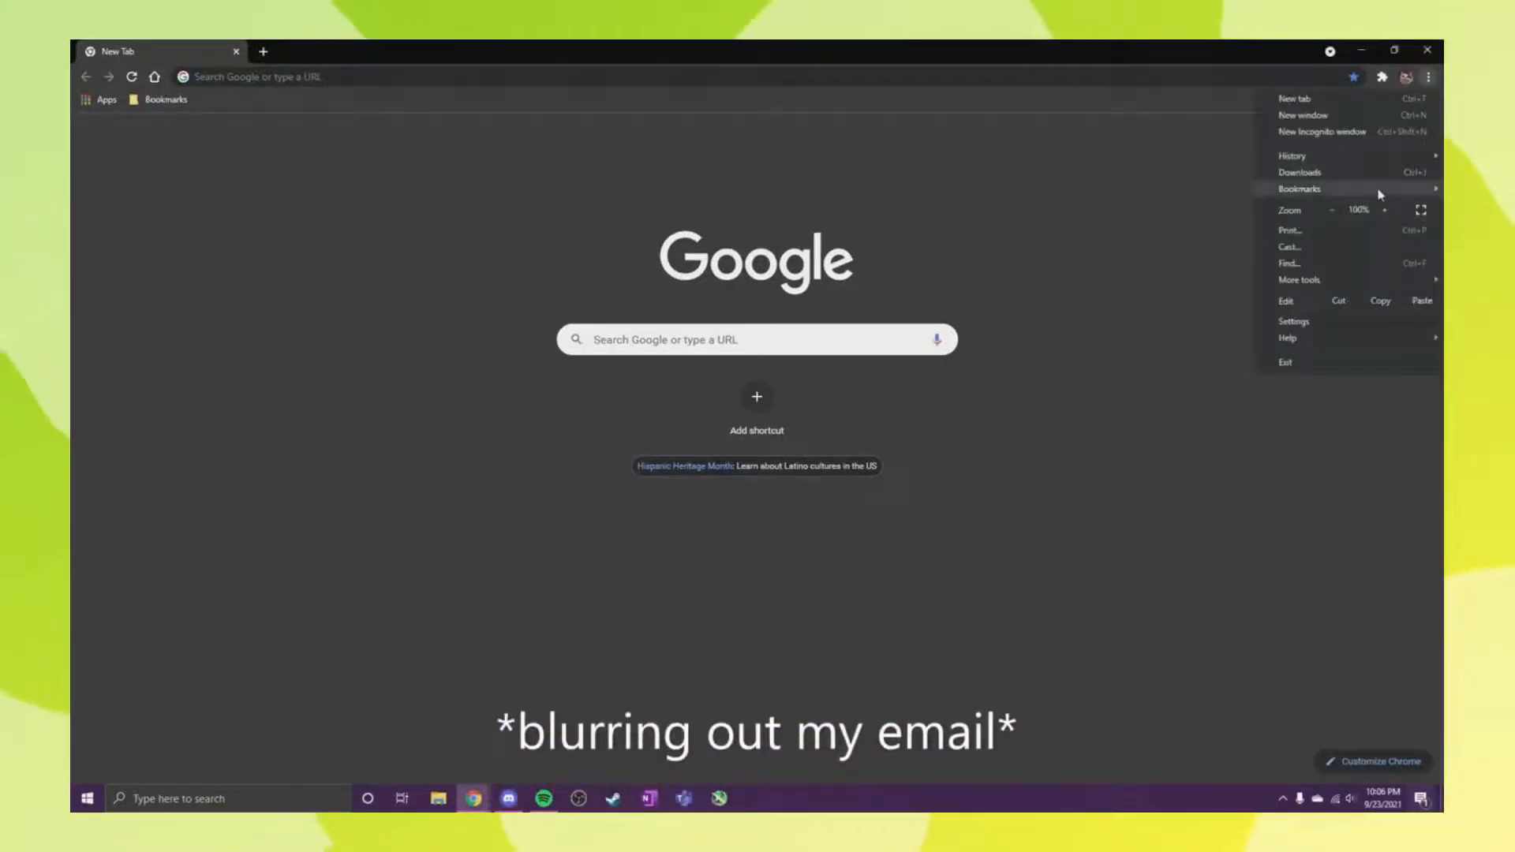
Go to Settings and open Clear browsing data under Privacy and security.
left_click(1292, 322)
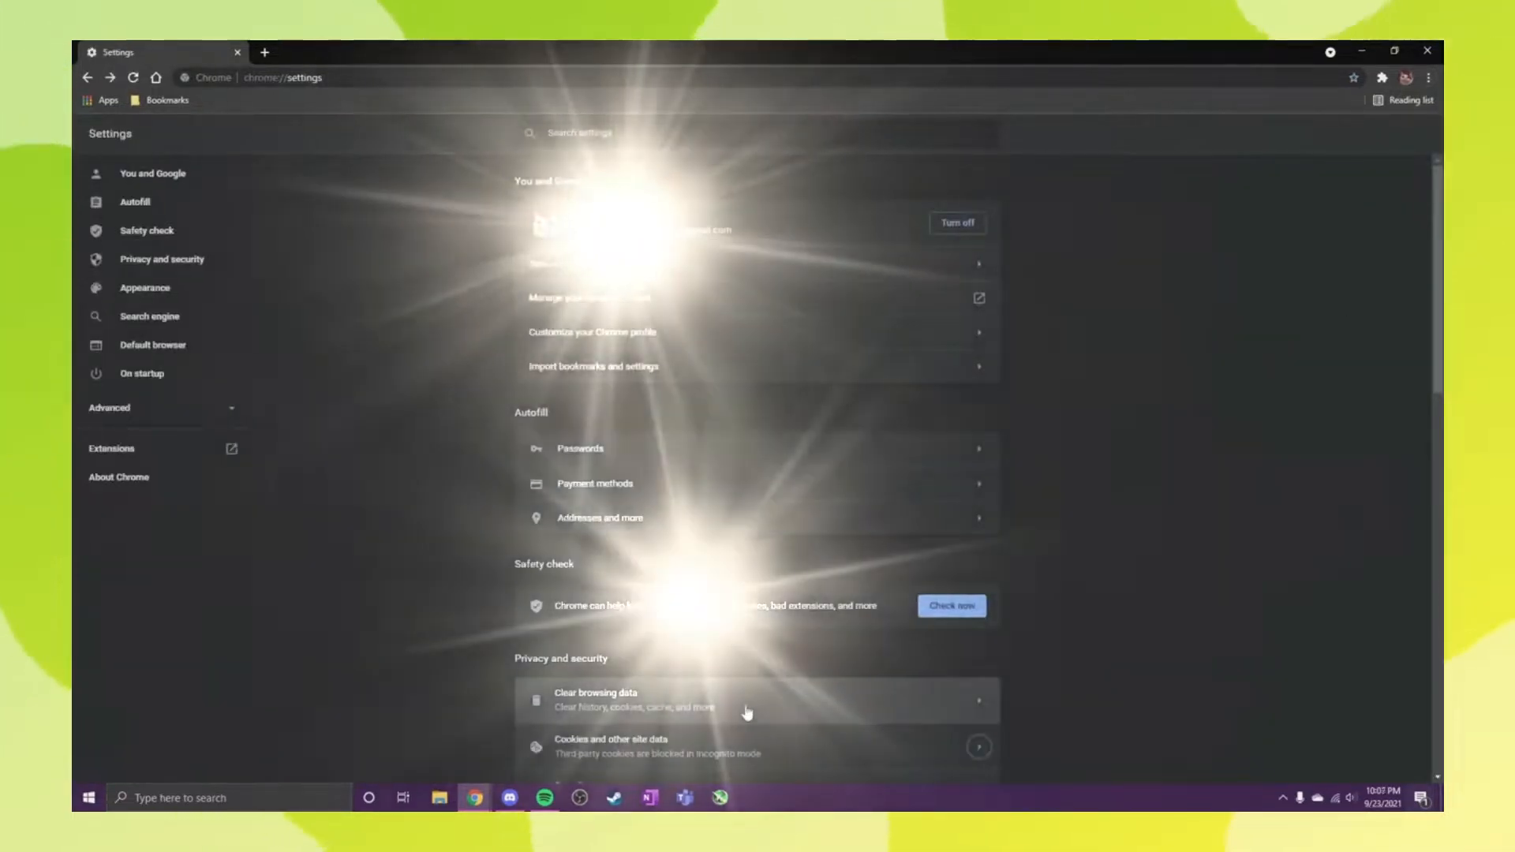
left_click(595, 700)
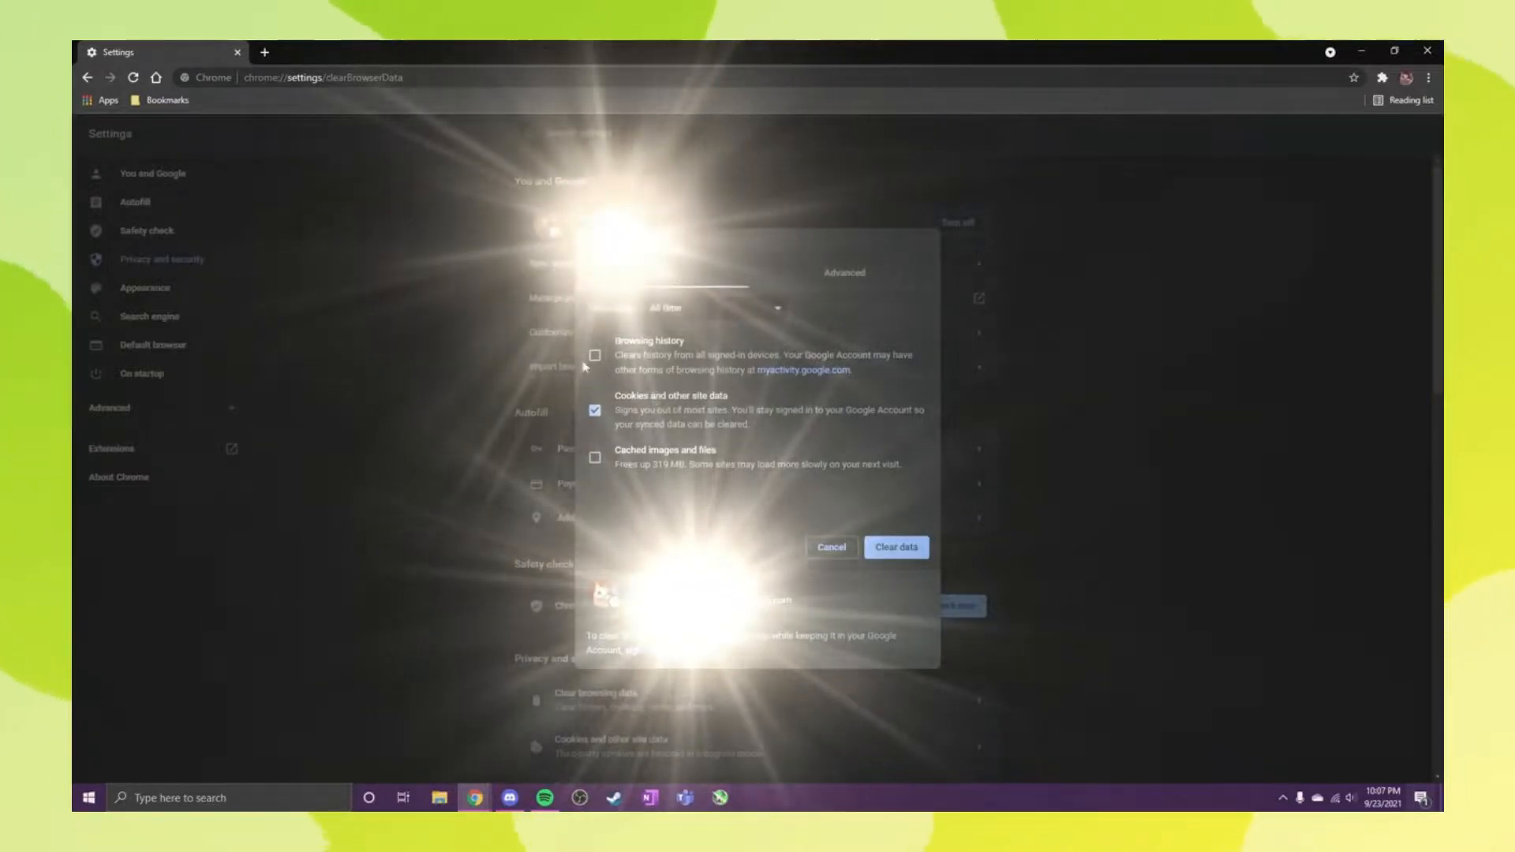
Check Browsing history, cancel the dialog without clearing, and open a new tab.
left_click(597, 360)
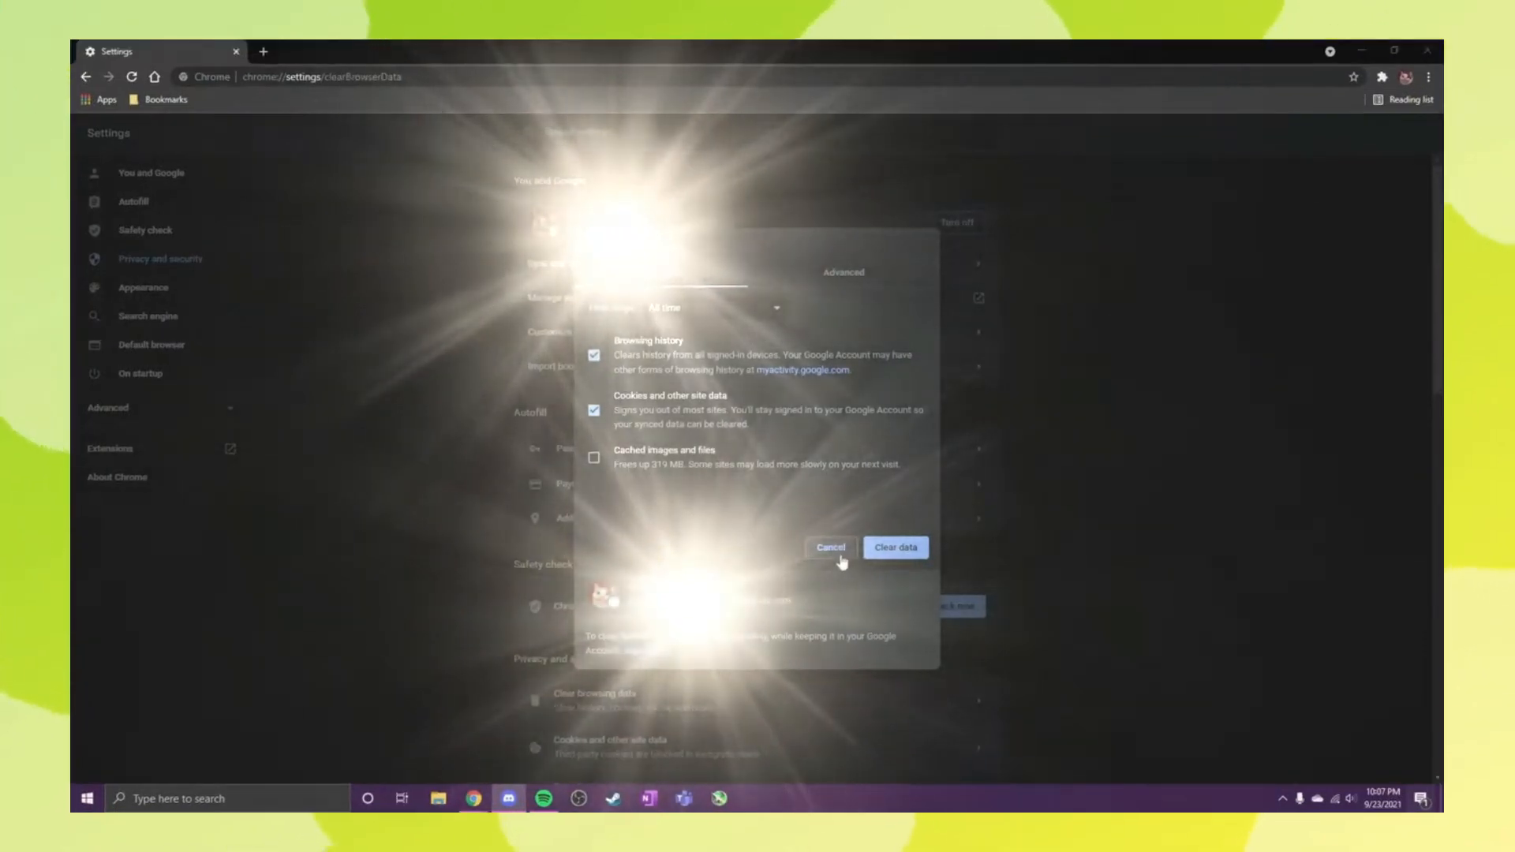
left_click(829, 546)
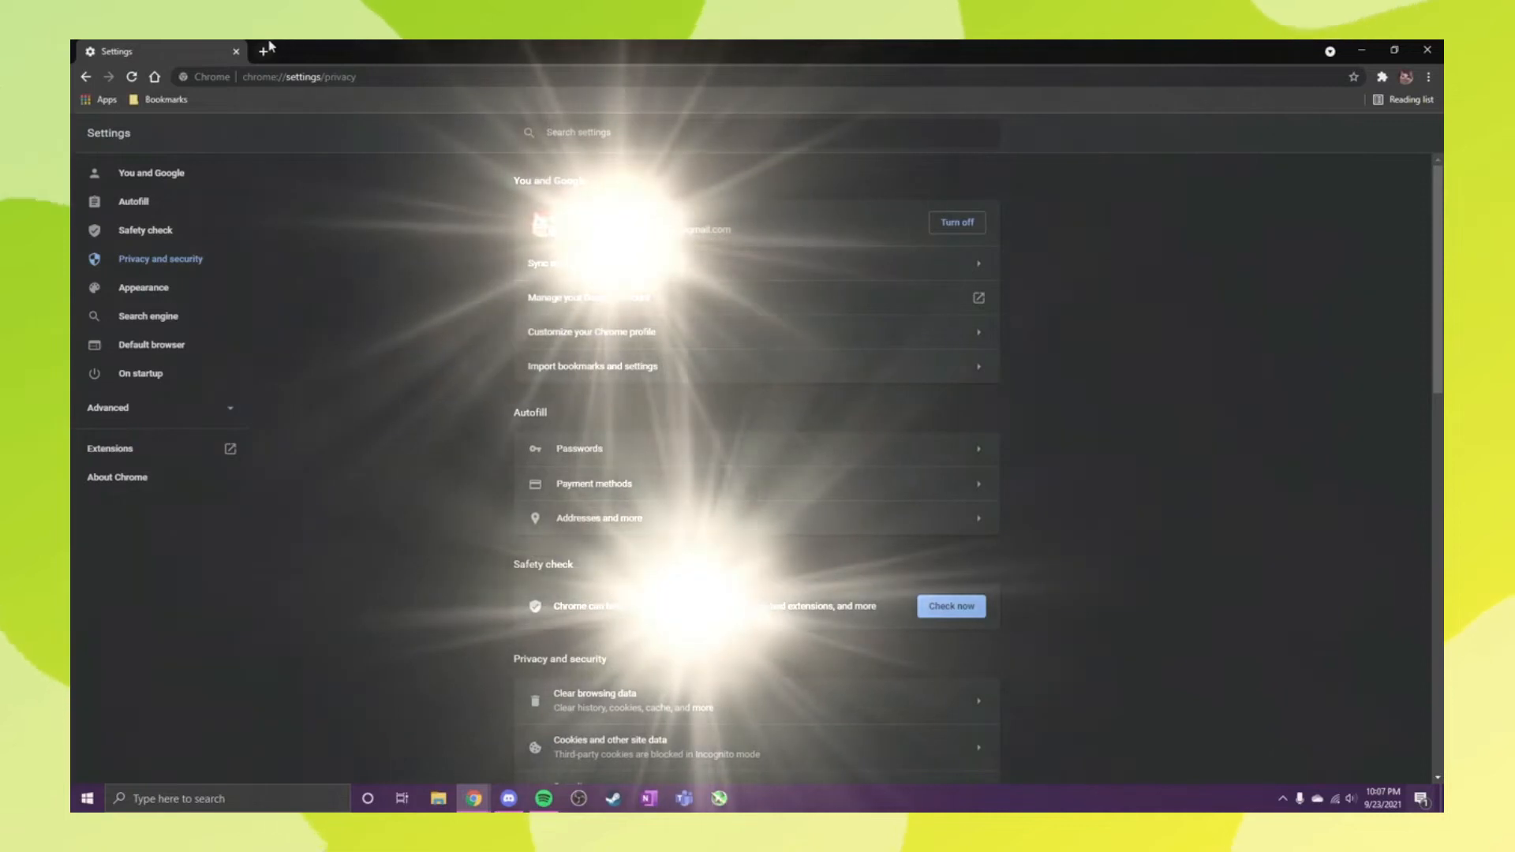
left_click(264, 51)
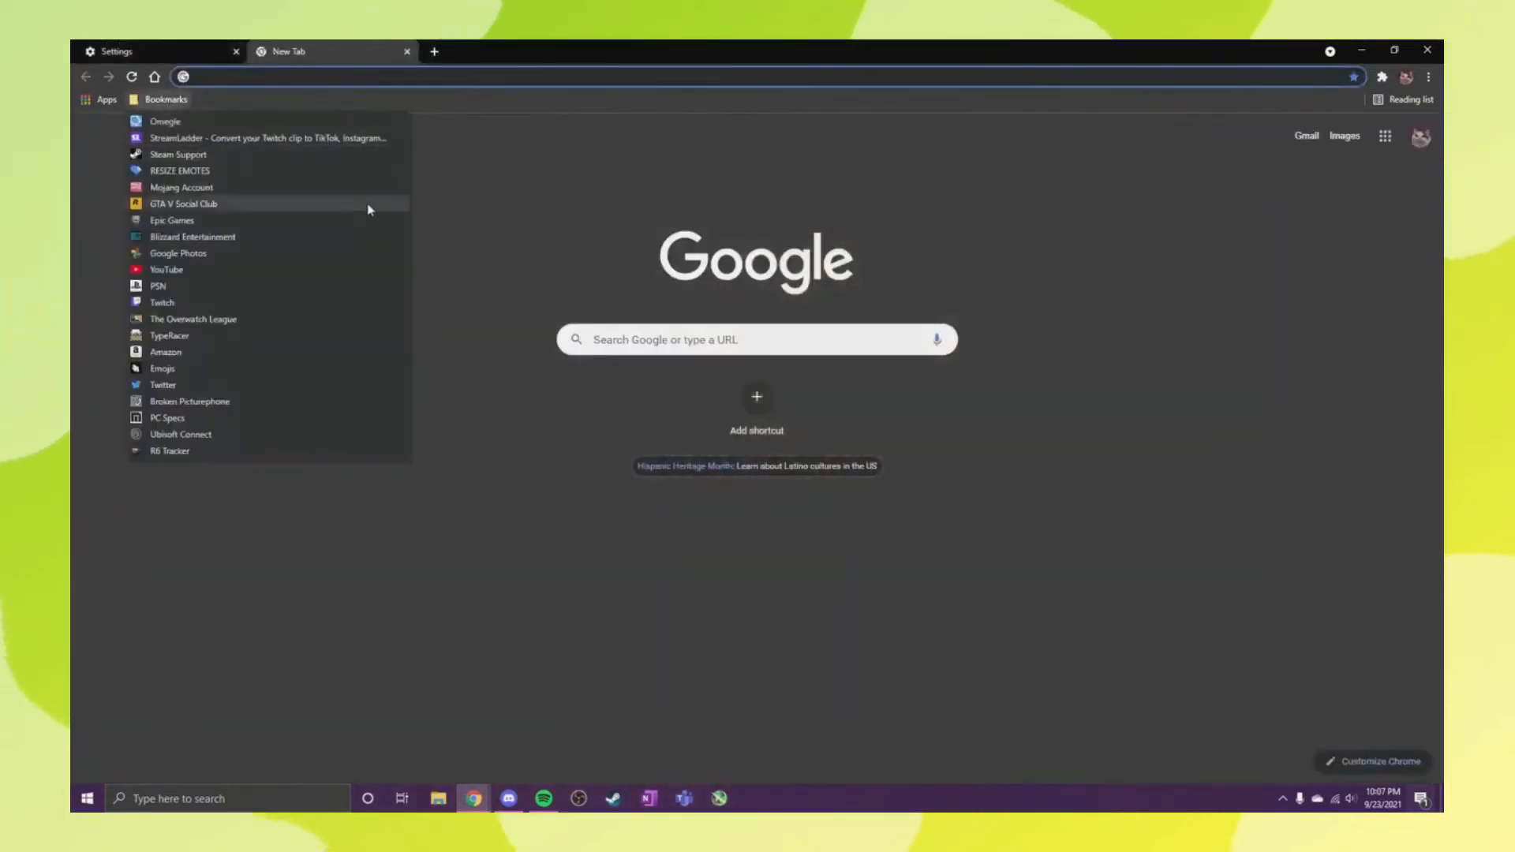